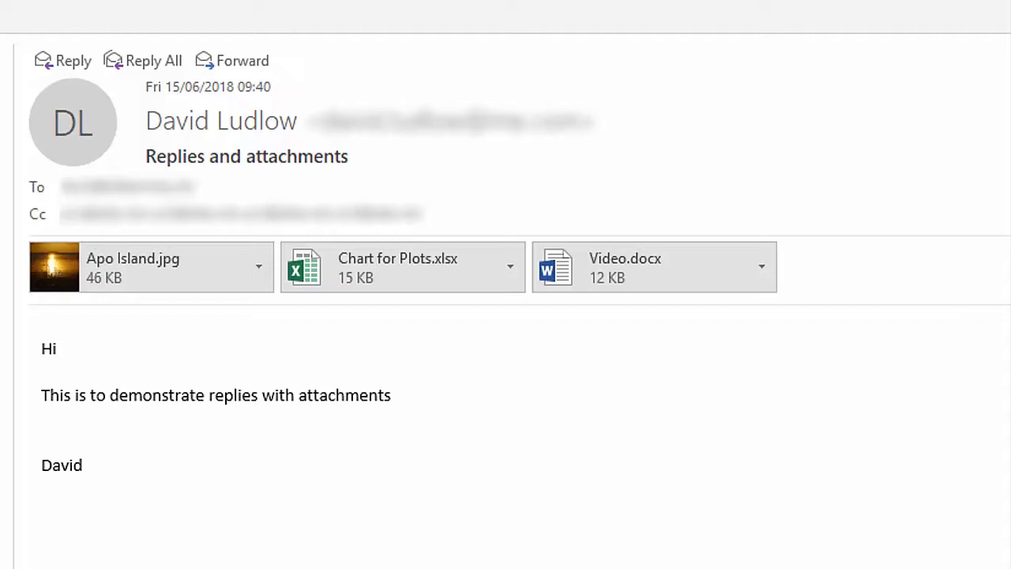
{"action": "mouse_move", "coordinate": [79, 478]}
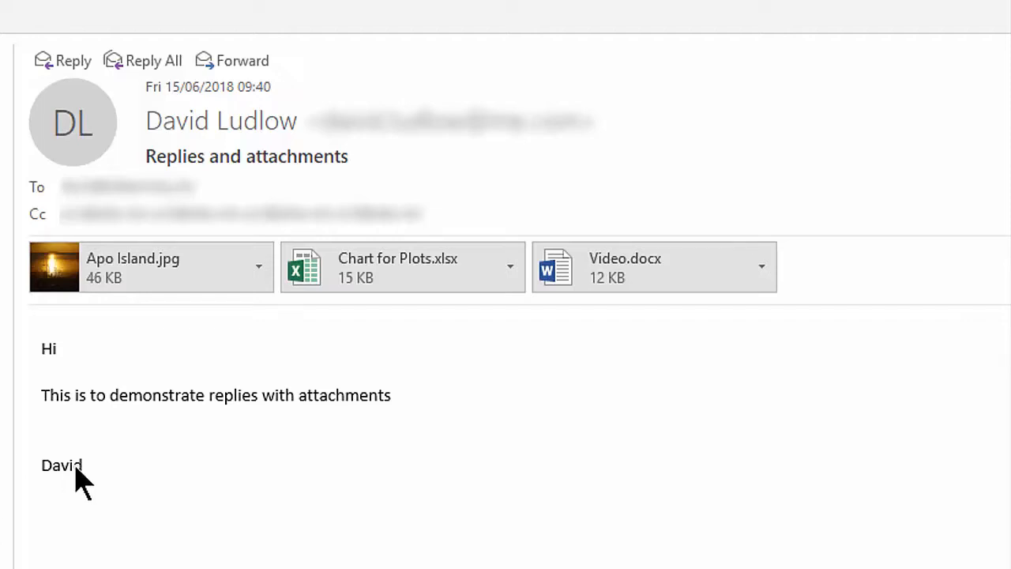
{"action": "mouse_move", "coordinate": [83, 486]}
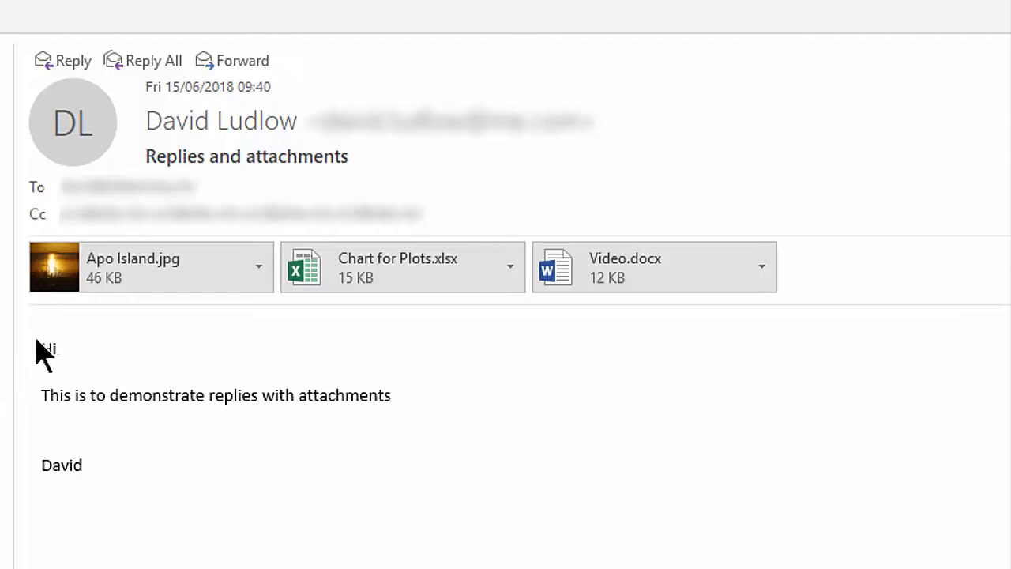
{"action": "mouse_move", "coordinate": [154, 324]}
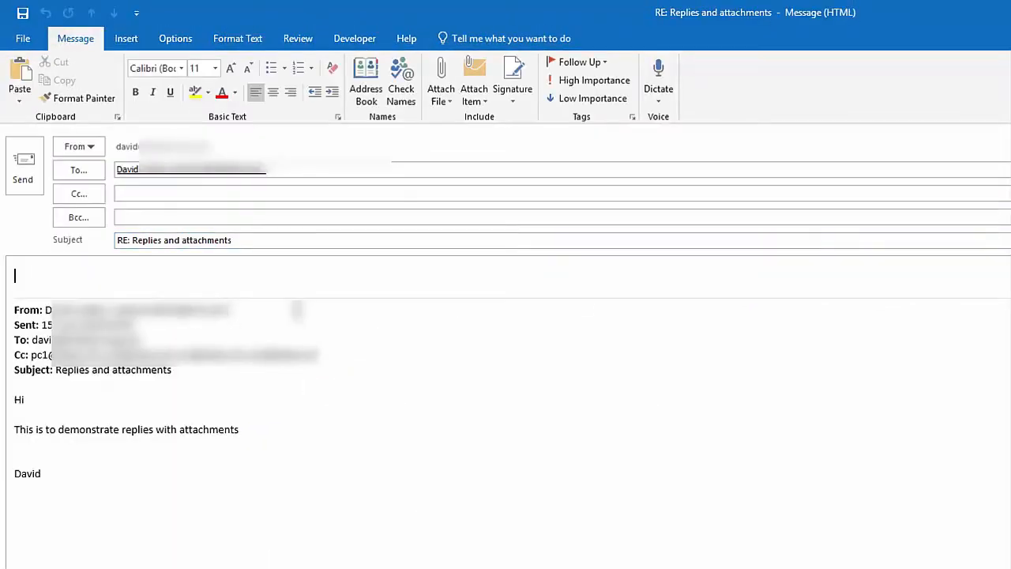
{"action": "mouse_move", "coordinate": [601, 281]}
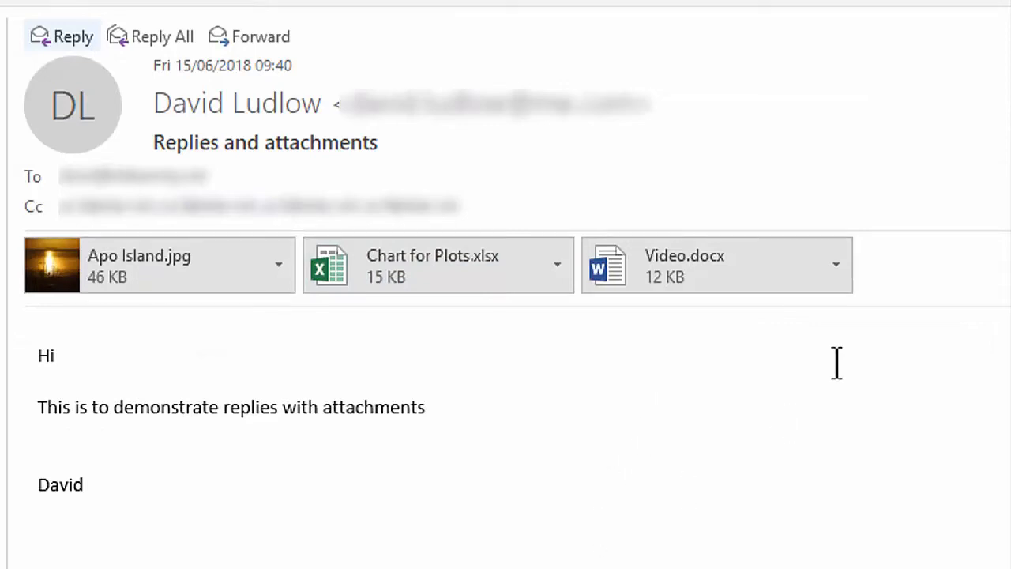
{"action": "mouse_move", "coordinate": [850, 300]}
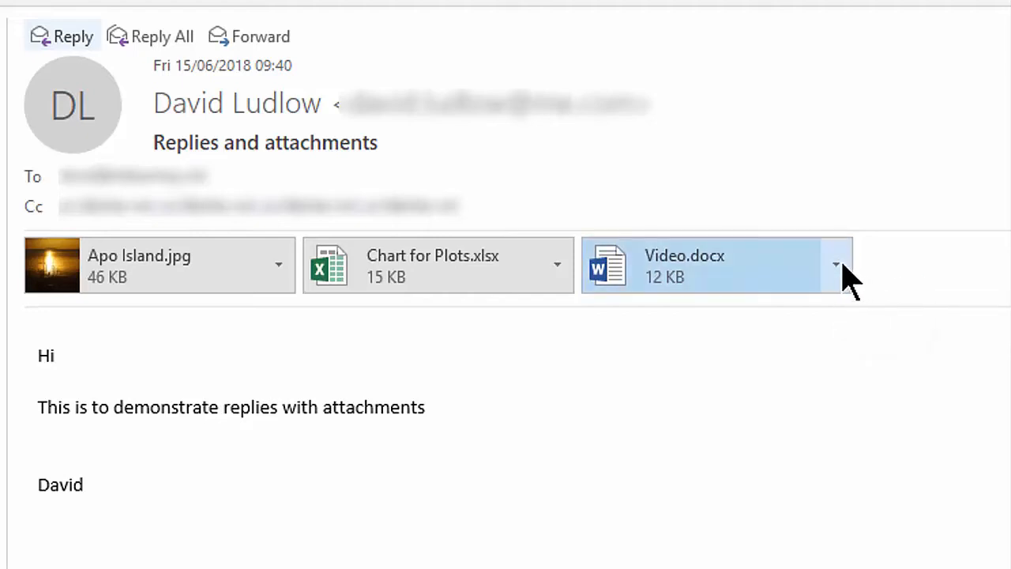
Step: Use the Video.docx attachment menu's Select All to highlight all three attachments
{"action": "left_click", "coordinate": [835, 265]}
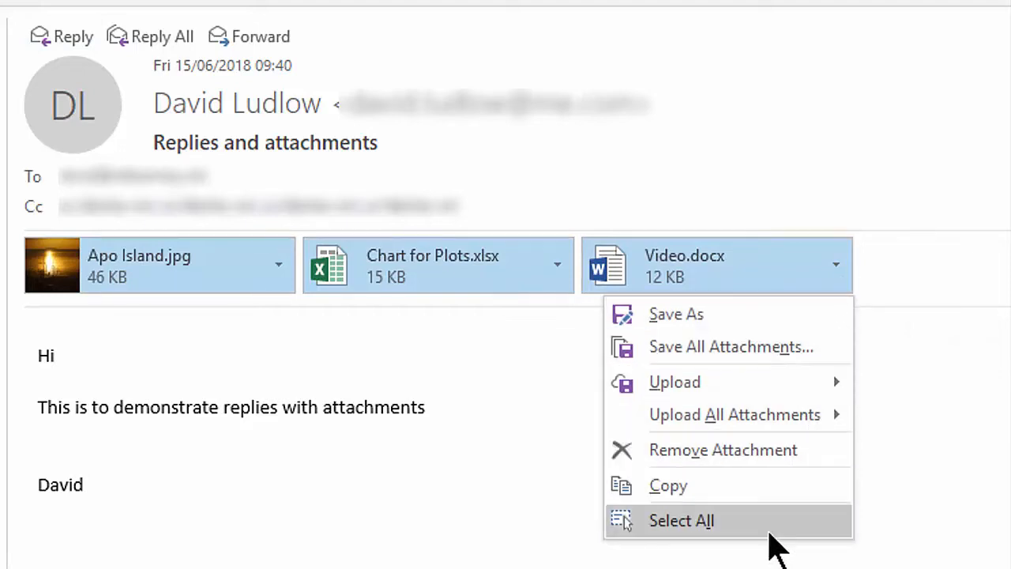
{"action": "left_click", "coordinate": [681, 520]}
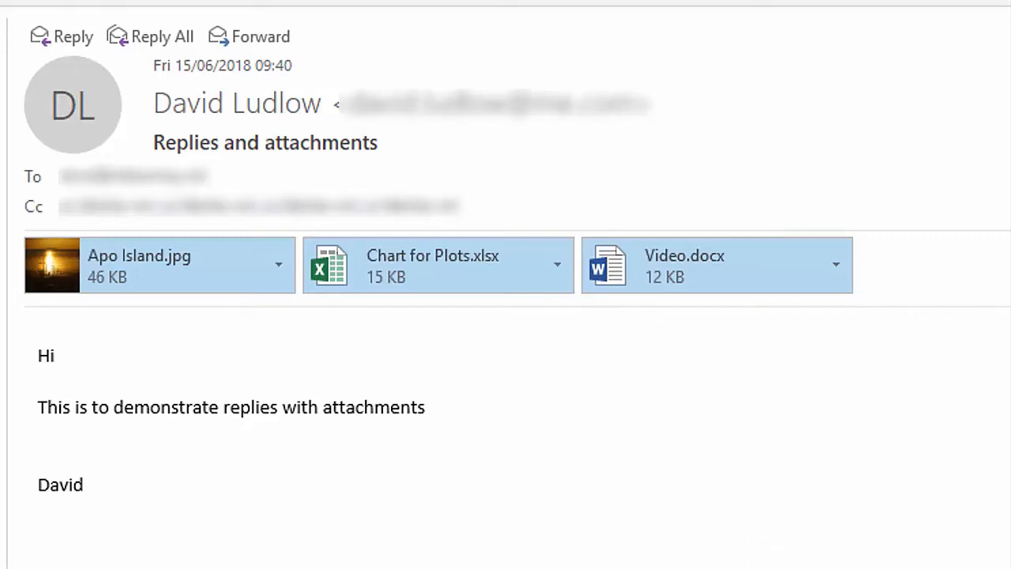
Step: Copy the three selected attachments to the clipboard with Ctrl+C
{"action": "key", "text": "ctrl+c"}
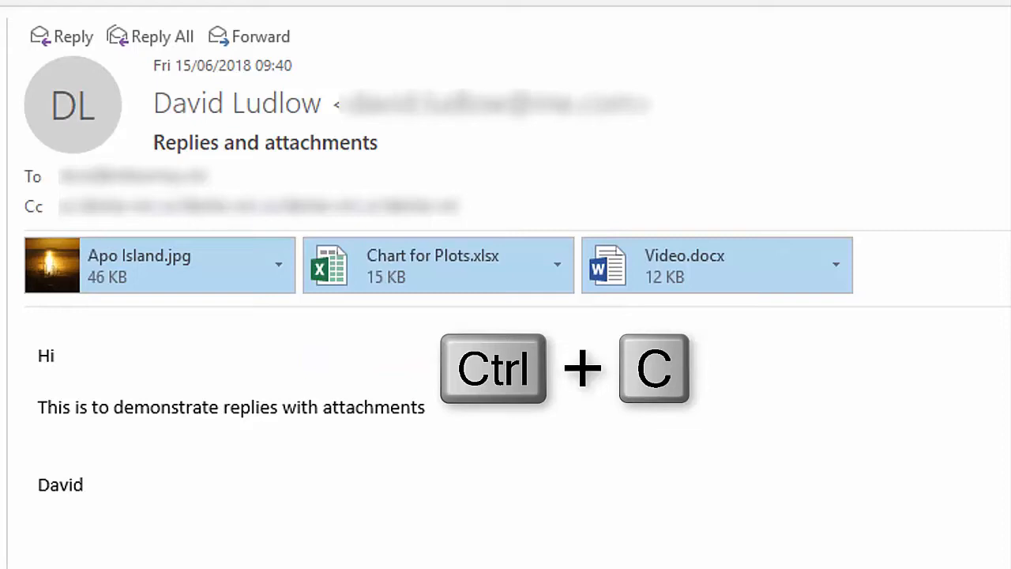
{"action": "key", "text": "ctrl+c"}
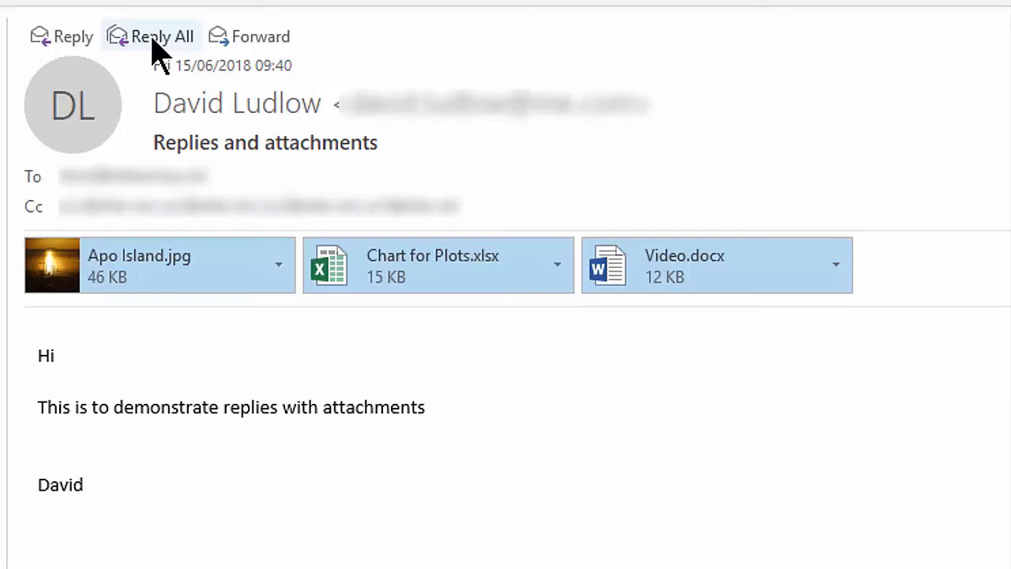
Step: Reply All and paste Apo Island.jpg, Chart for Plots.xlsx and Video.docx into the draft
{"action": "left_click", "coordinate": [161, 36]}
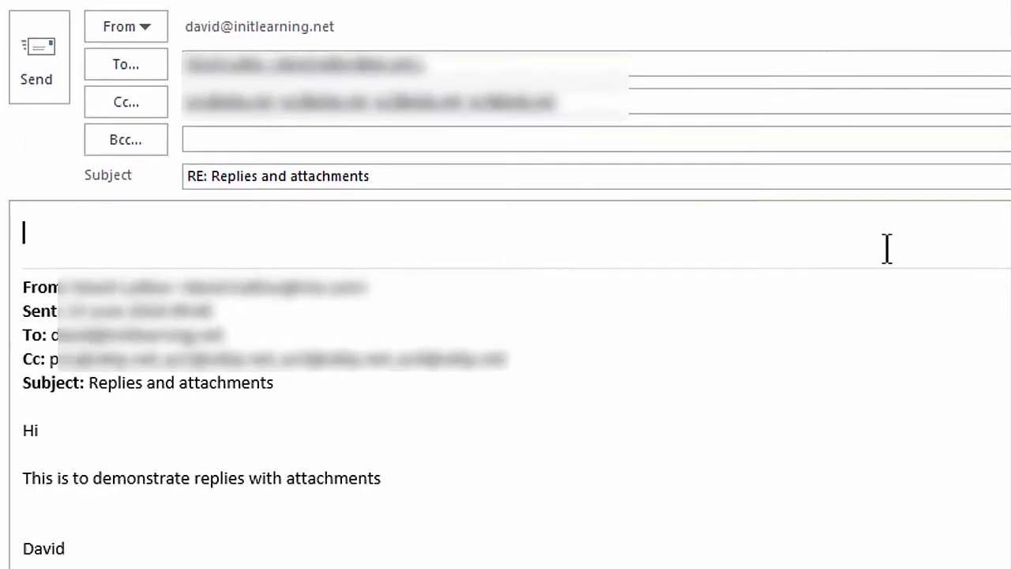
{"action": "key", "text": "ctrl+v"}
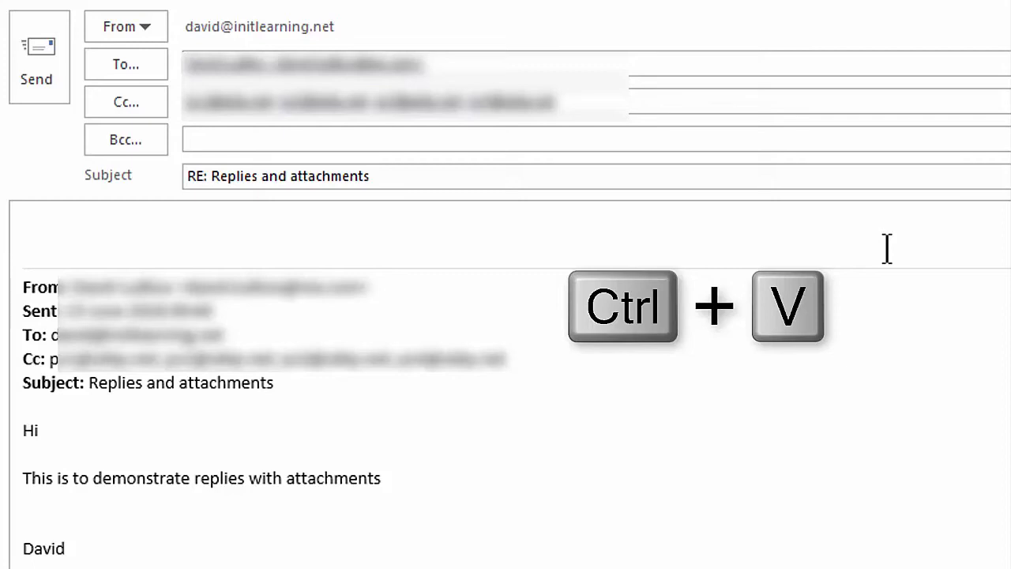
{"action": "key", "text": "ctrl+v"}
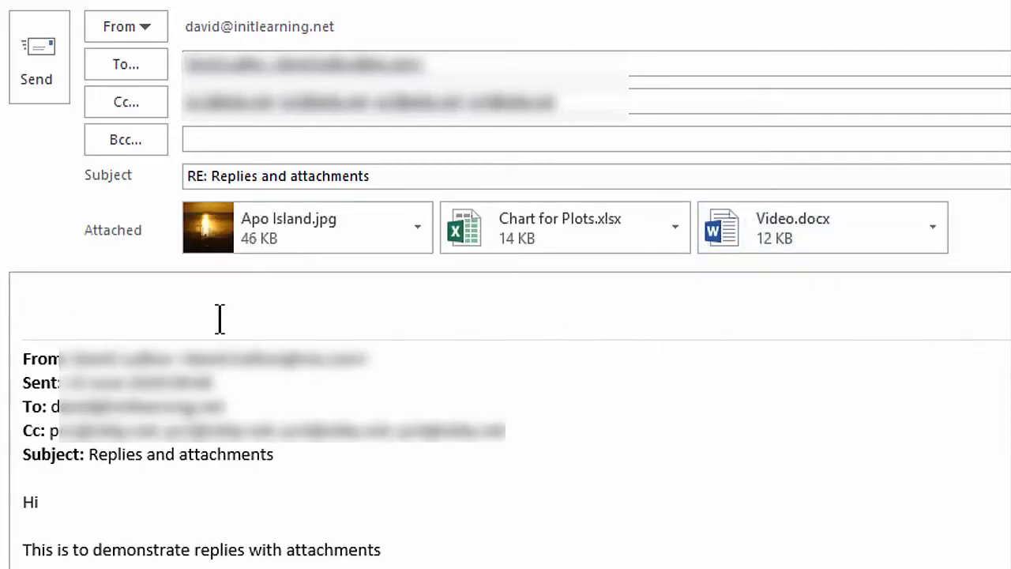
{"action": "mouse_move", "coordinate": [233, 306]}
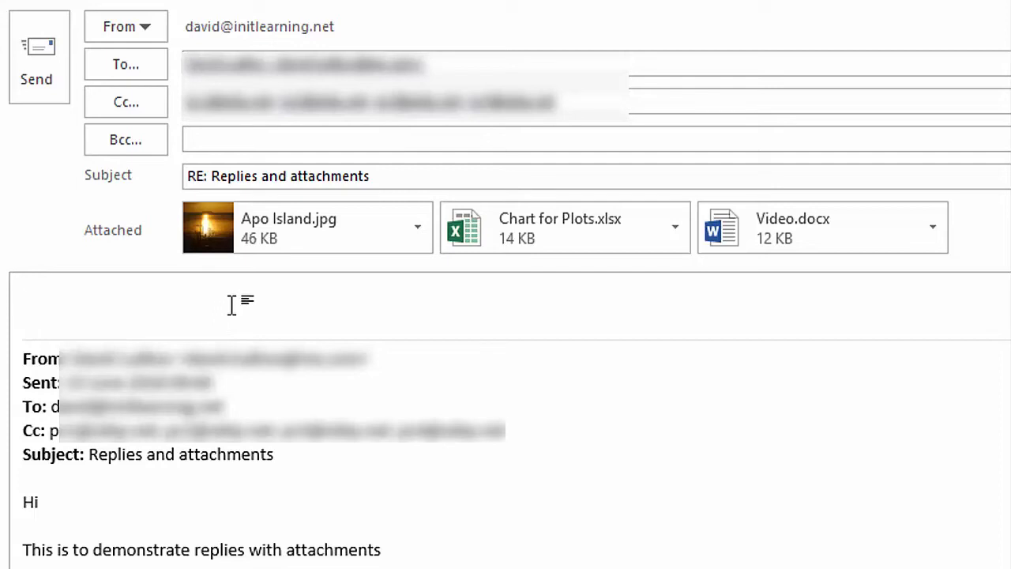